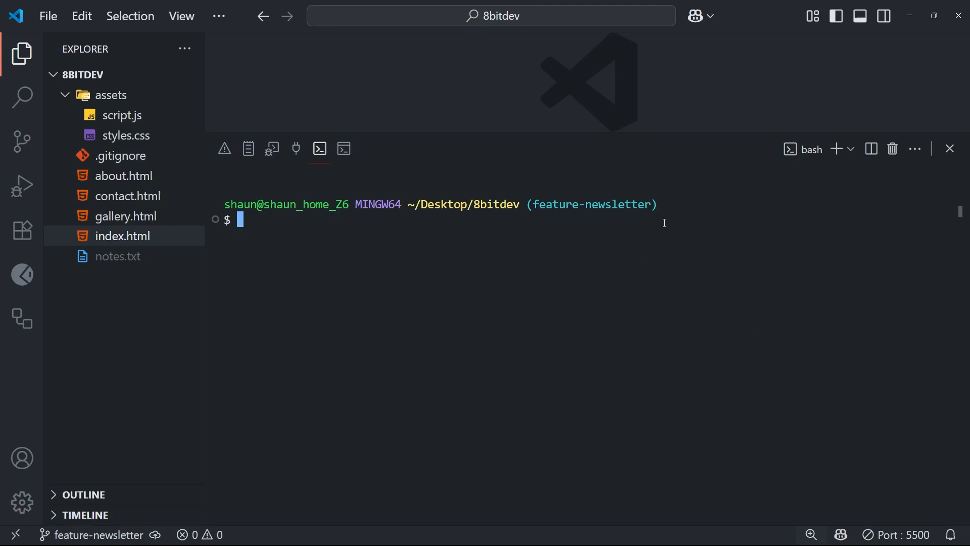
{"action": "mouse_move", "coordinate": [571, 230]}
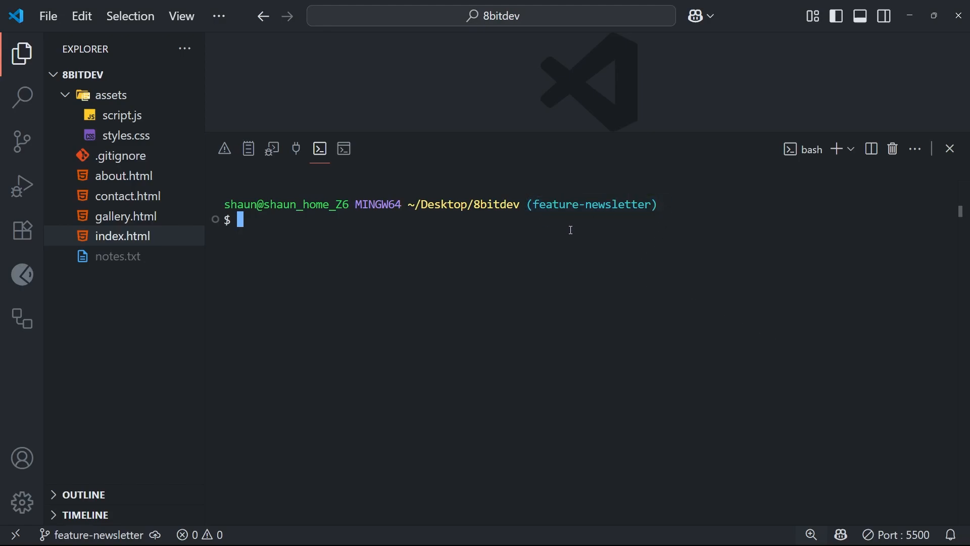
- Run git log --oneline and highlight the three newsletter commits ahead of main
{"action": "type", "text": "git log"}
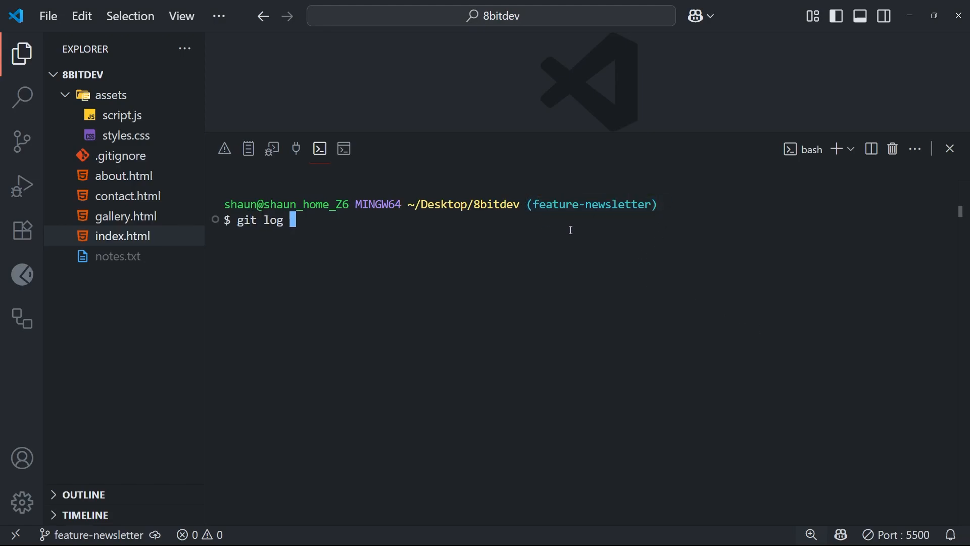
{"action": "type", "text": "--oneline"}
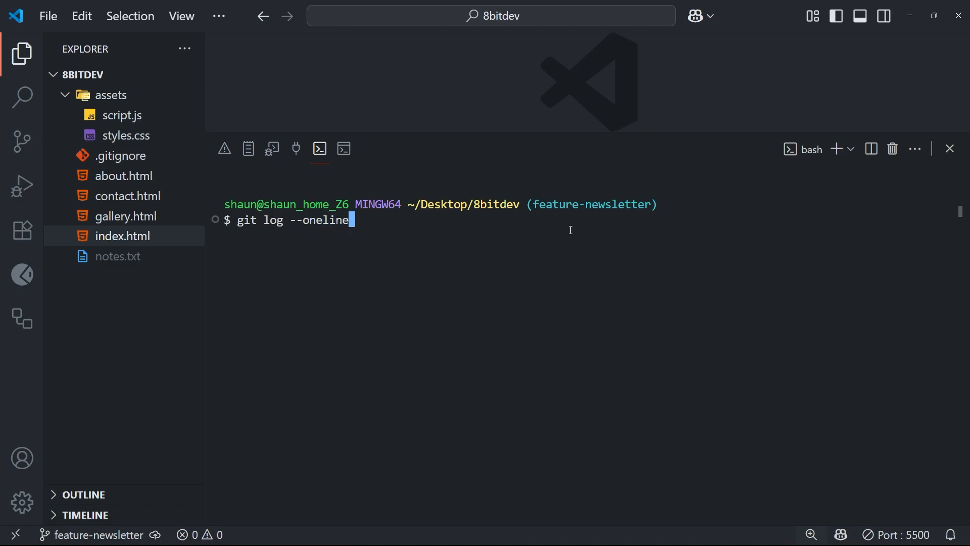
{"action": "key", "text": "Enter"}
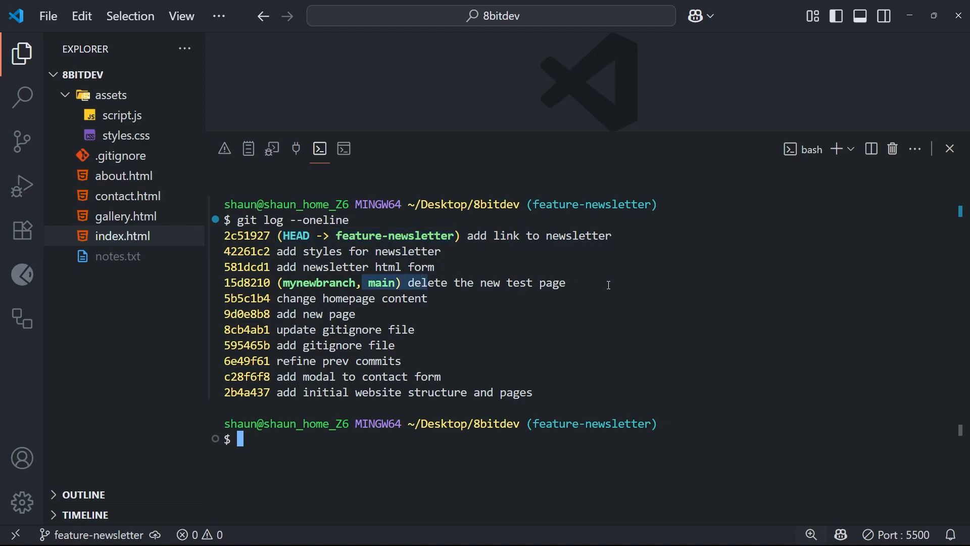
{"action": "left_click_drag", "start_coordinate": [276, 235], "coordinate": [433, 267]}
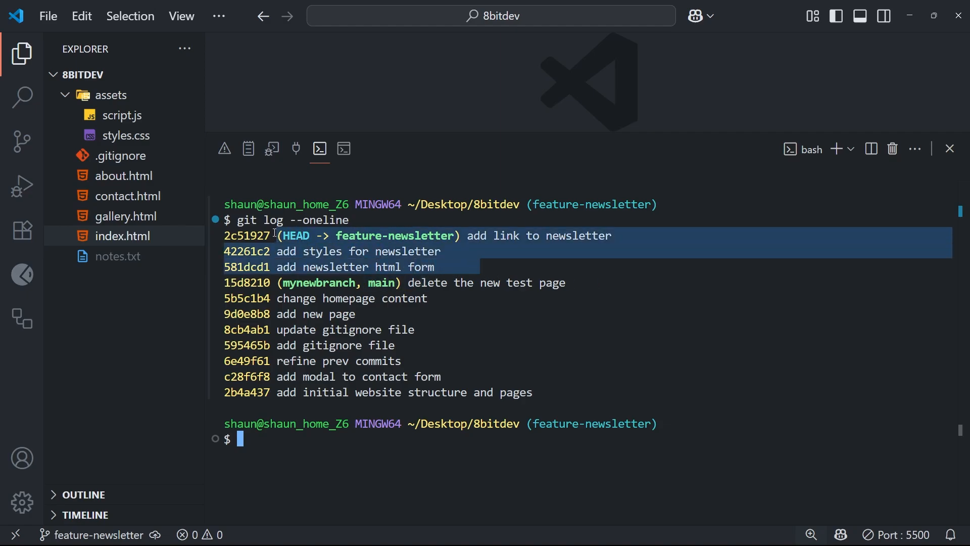
{"action": "left_click", "coordinate": [350, 459]}
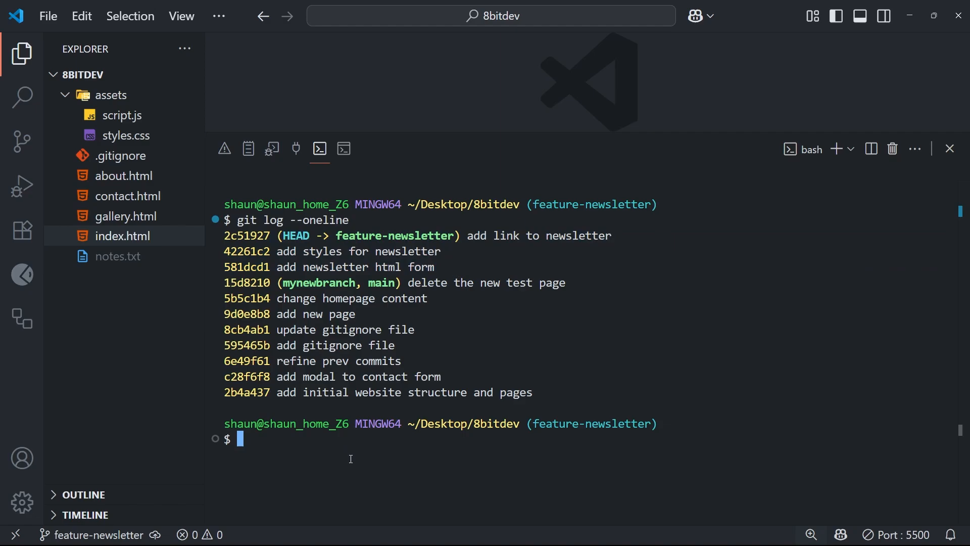
{"action": "type", "text": "git switch main"}
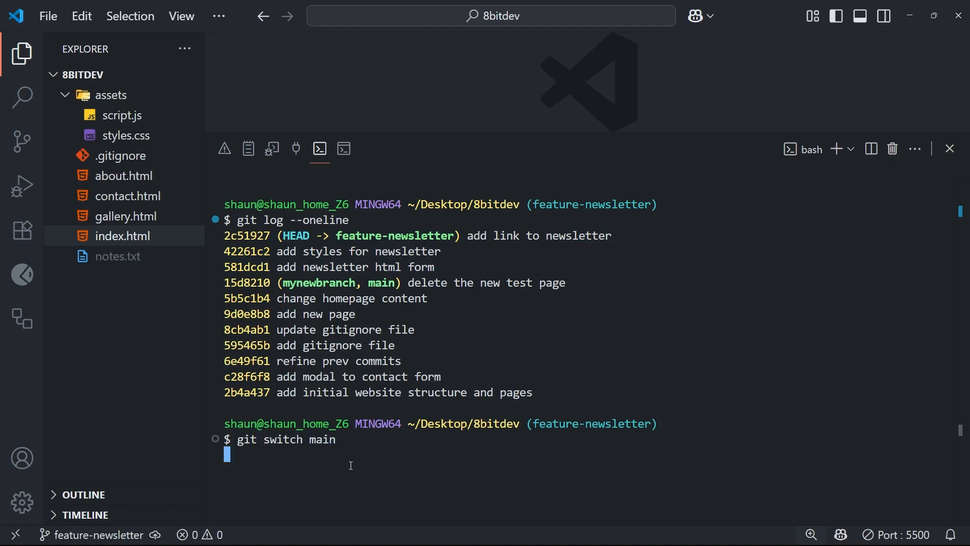
- Clear the terminal and list main's compact log, ending at 'delete the new test page'
{"action": "type", "text": "cle"}
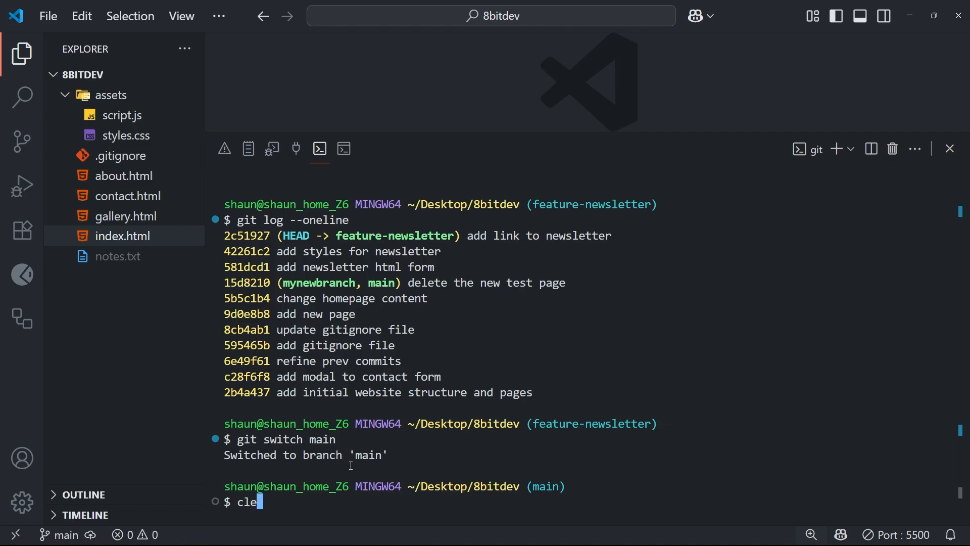
{"action": "key", "text": "Enter"}
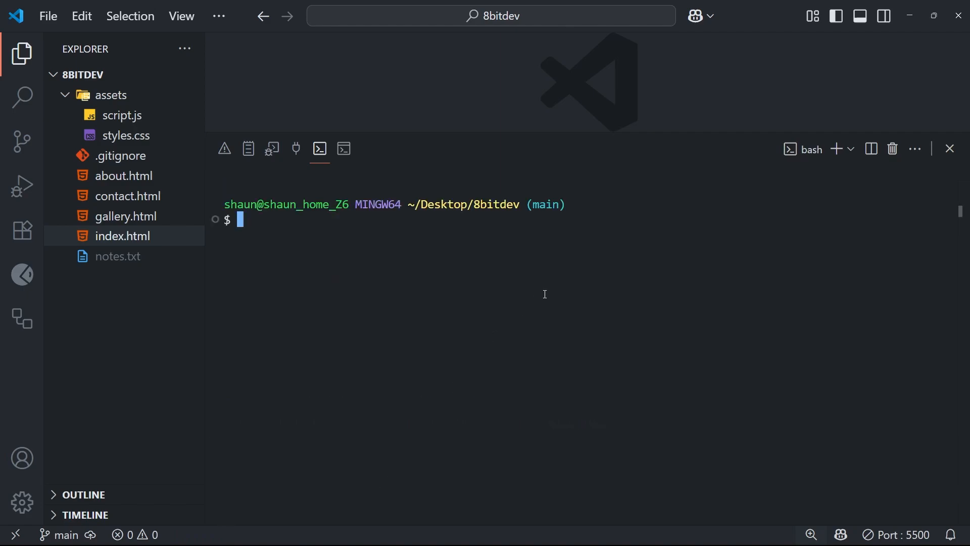
{"action": "type", "text": "git lo"}
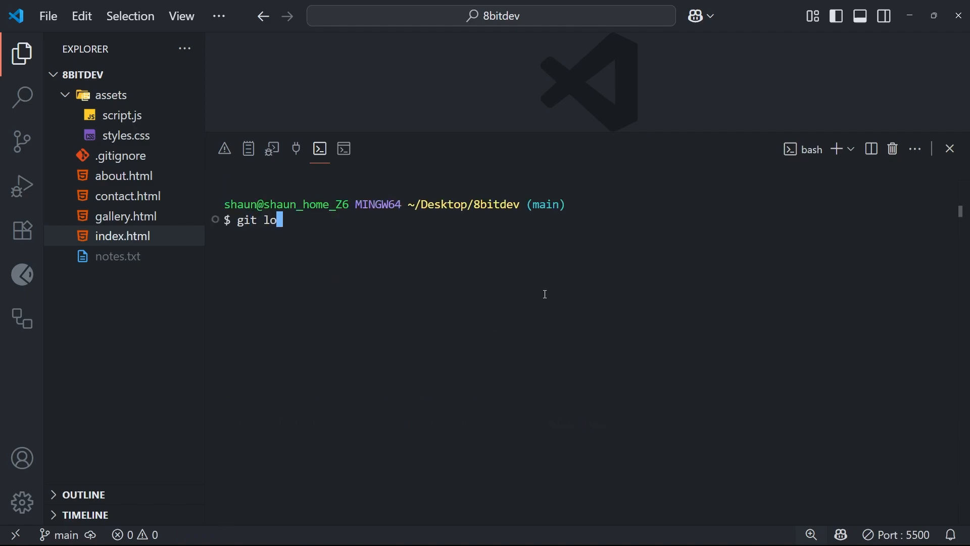
{"action": "type", "text": "g --oneli"}
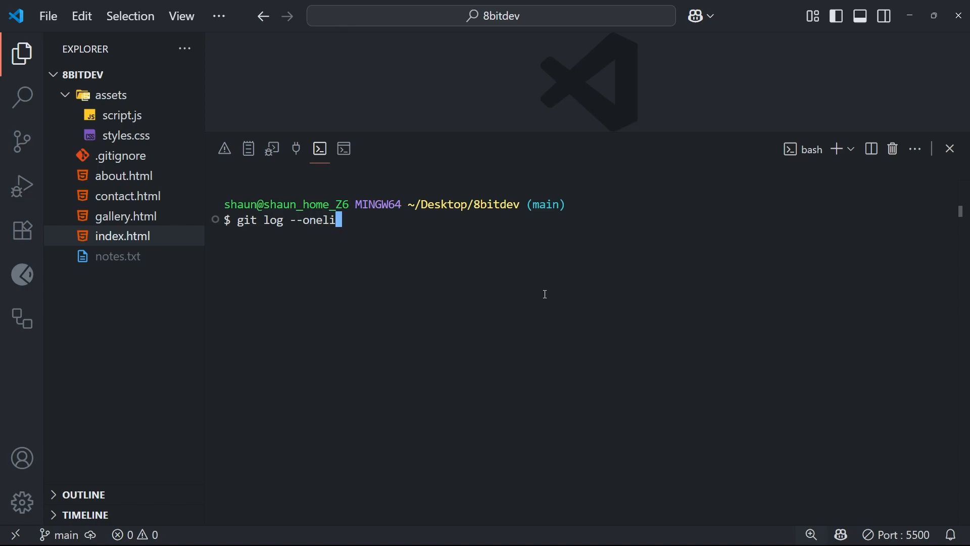
{"action": "key", "text": "Enter"}
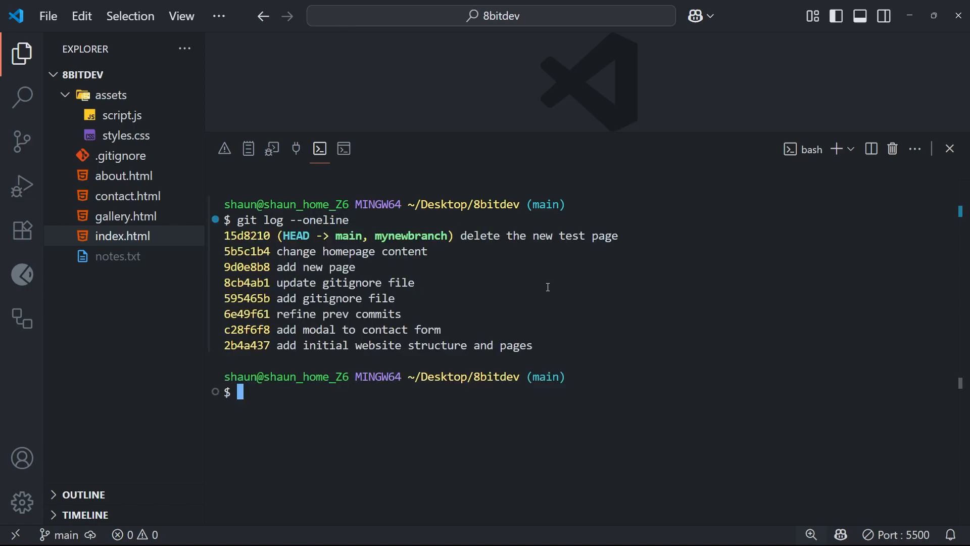
{"action": "mouse_move", "coordinate": [549, 282]}
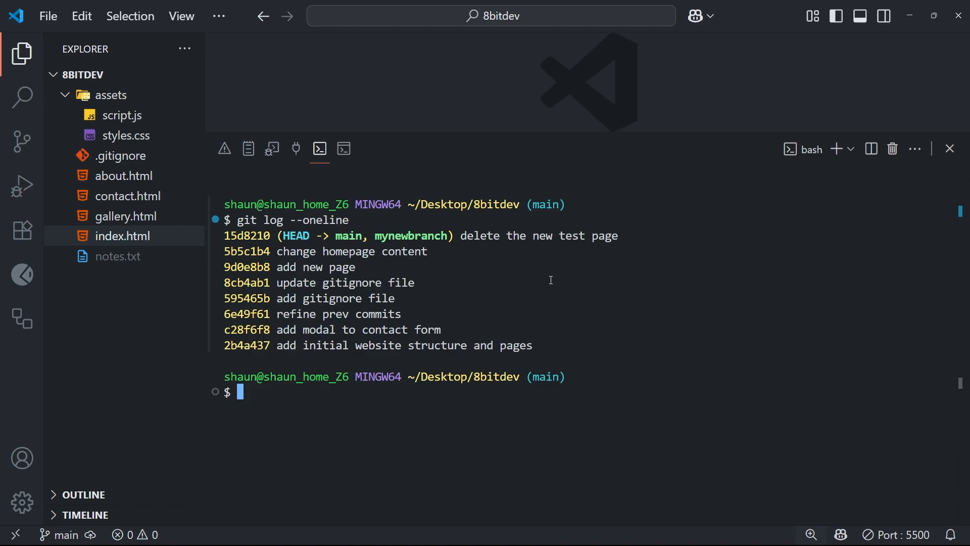
{"action": "mouse_move", "coordinate": [571, 252]}
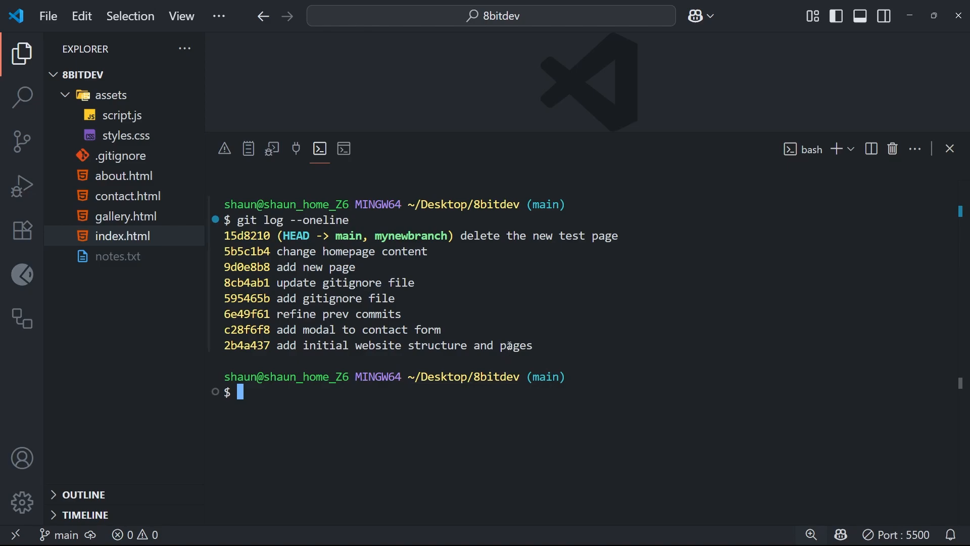
{"action": "mouse_move", "coordinate": [511, 340]}
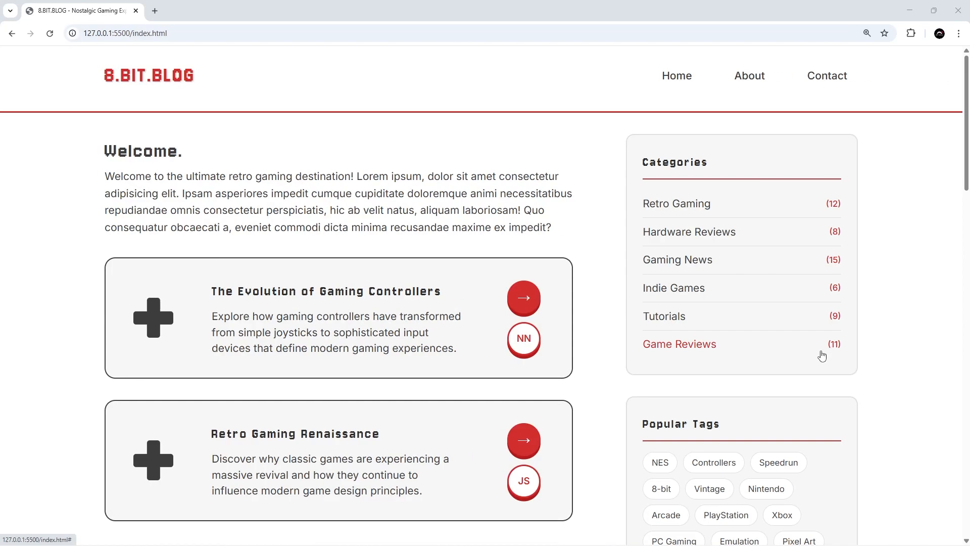
- Open the 8.BIT.BLOG About page at 127.0.0.1:5500 and scroll down it
{"action": "left_click_drag", "start_coordinate": [110, 227], "coordinate": [505, 227]}
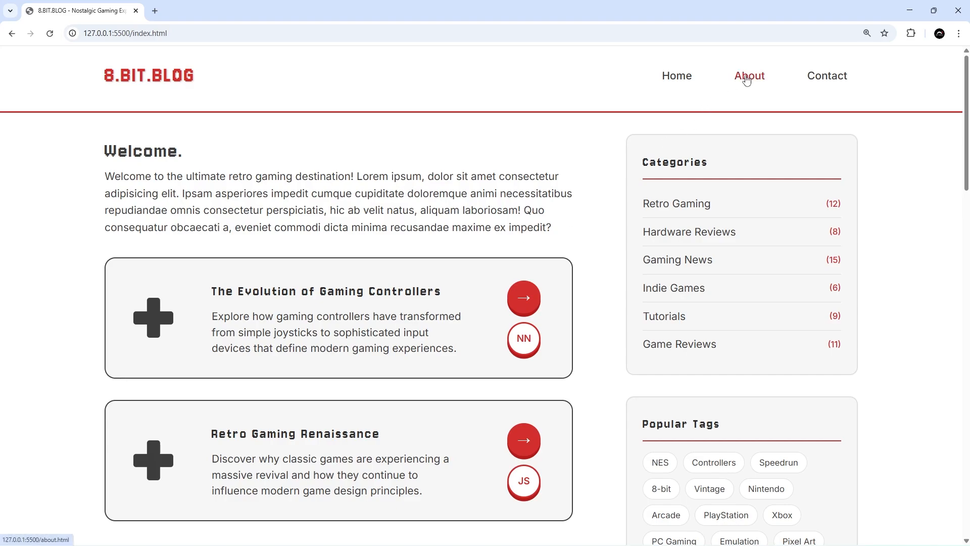
{"action": "left_click", "coordinate": [749, 75]}
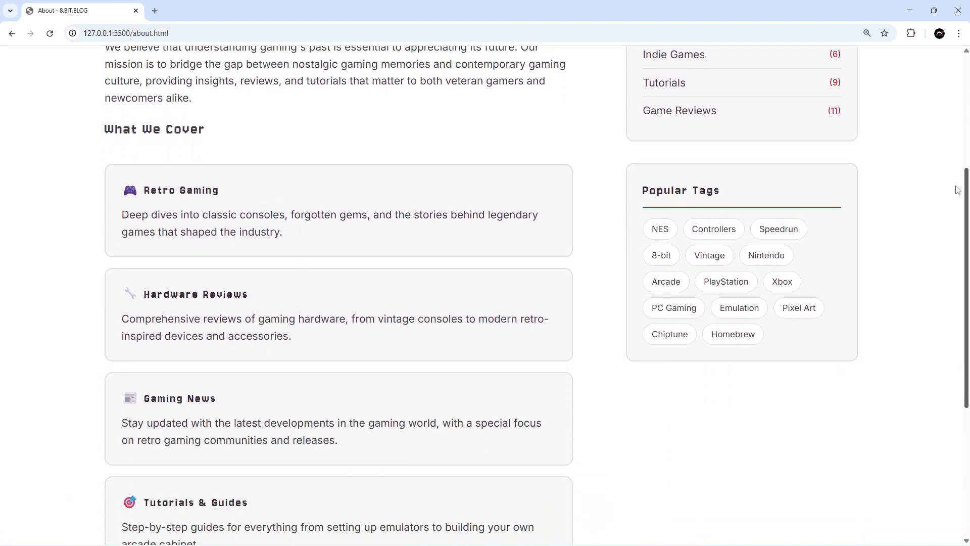
{"action": "scroll", "scroll_direction": "down", "scroll_amount": 3}
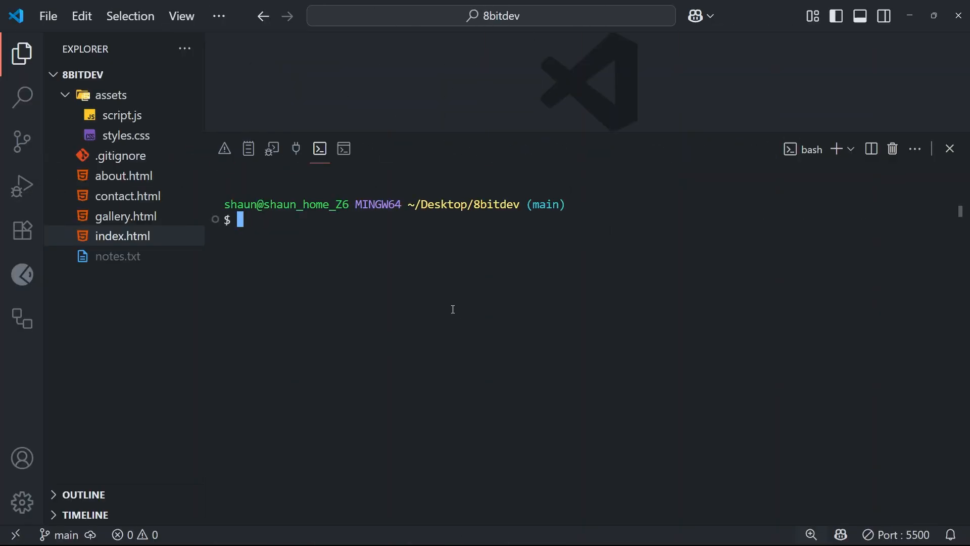
{"action": "mouse_move", "coordinate": [474, 303]}
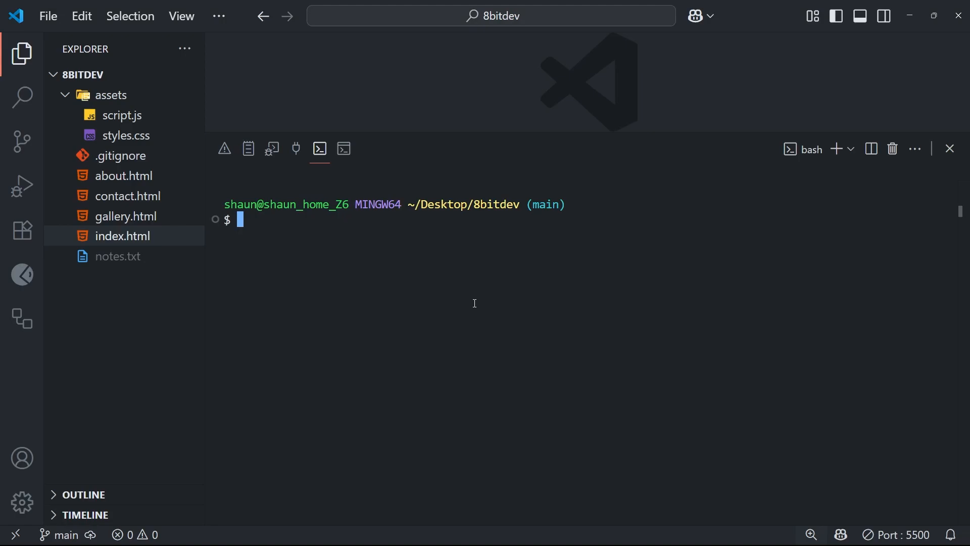
{"action": "mouse_move", "coordinate": [537, 223]}
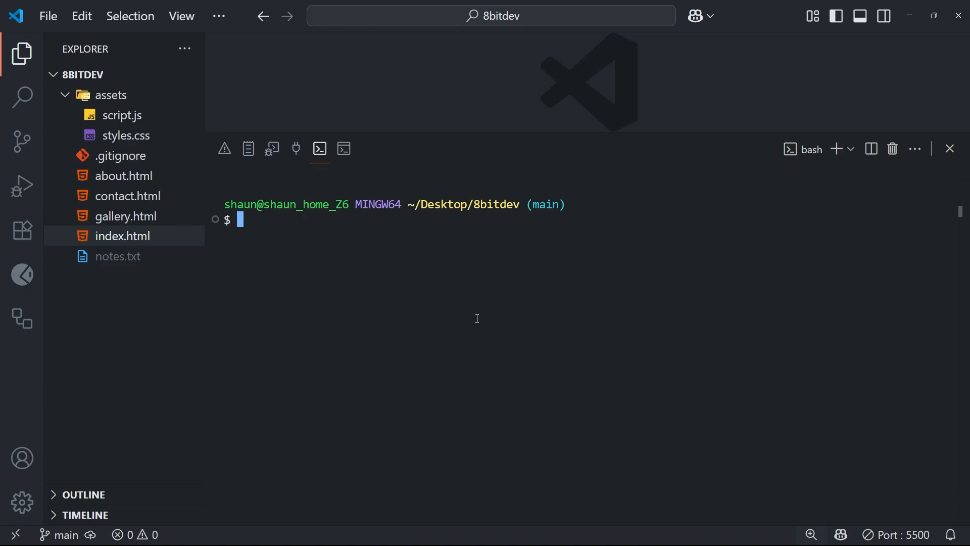
{"action": "mouse_move", "coordinate": [559, 234]}
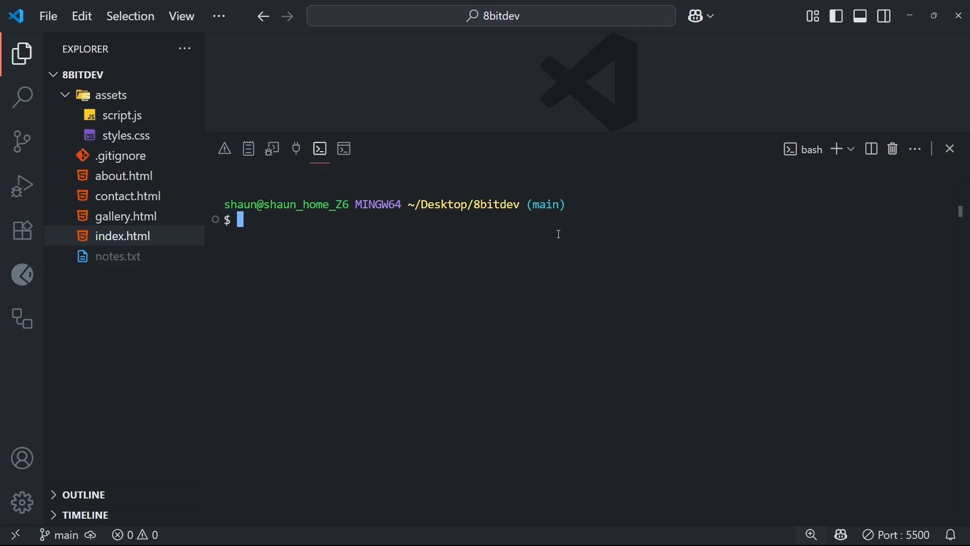
- Enter git merge feature-newsletter to fast-forward main, changing three files
{"action": "type", "text": "git me"}
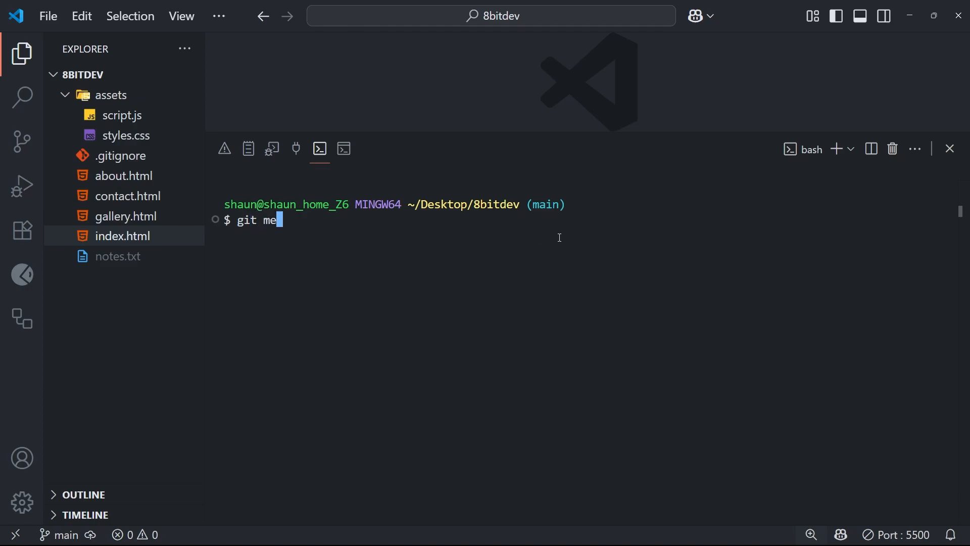
{"action": "type", "text": "rge"}
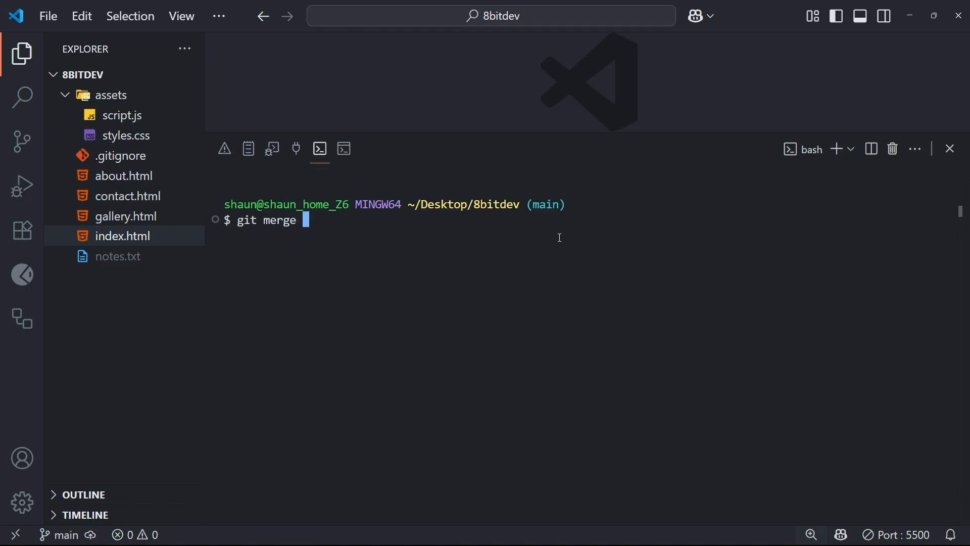
{"action": "double_click", "coordinate": [546, 204]}
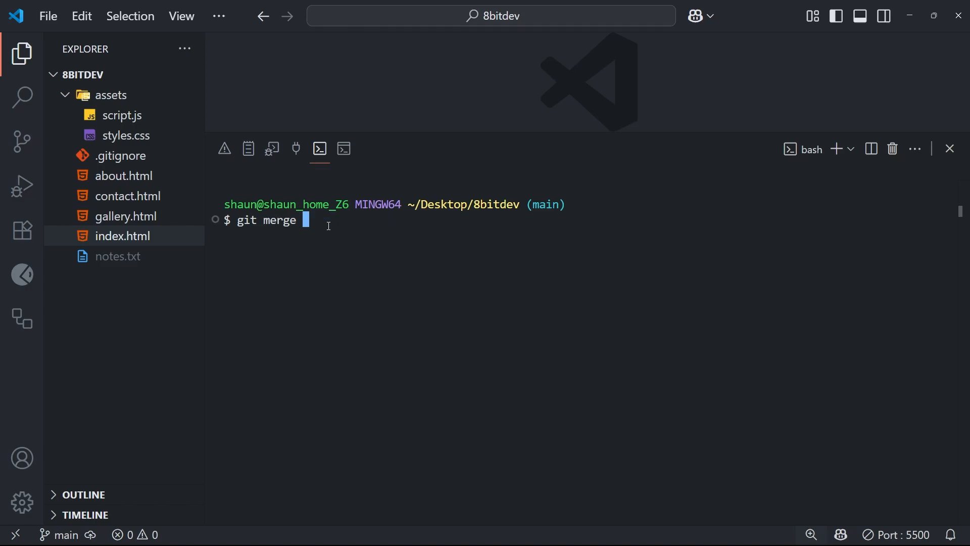
{"action": "type", "text": "feature-"}
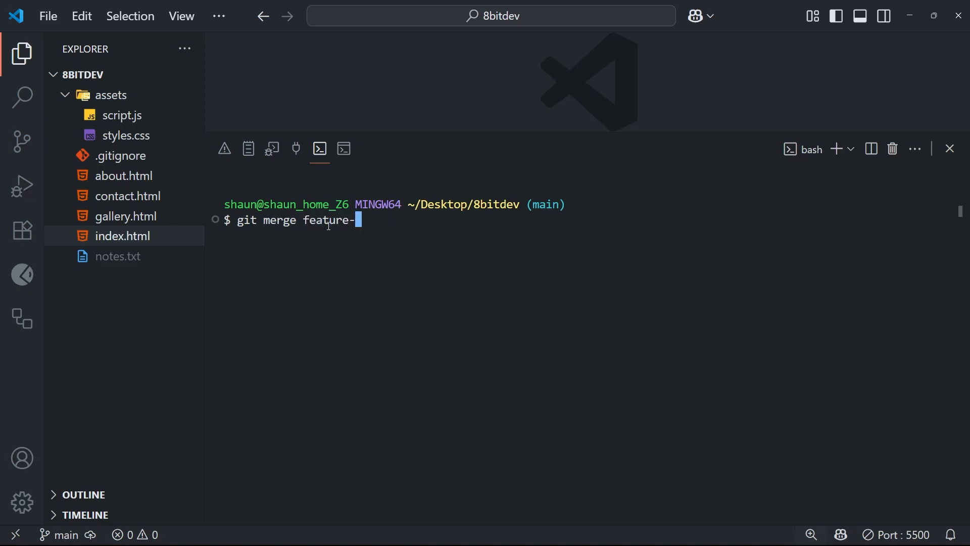
{"action": "type", "text": "newsletter"}
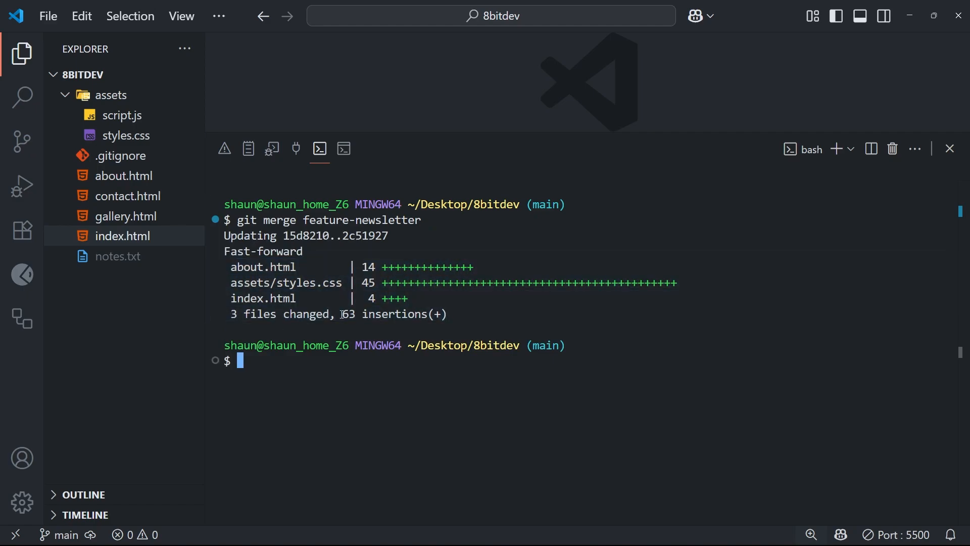
{"action": "double_click", "coordinate": [262, 251]}
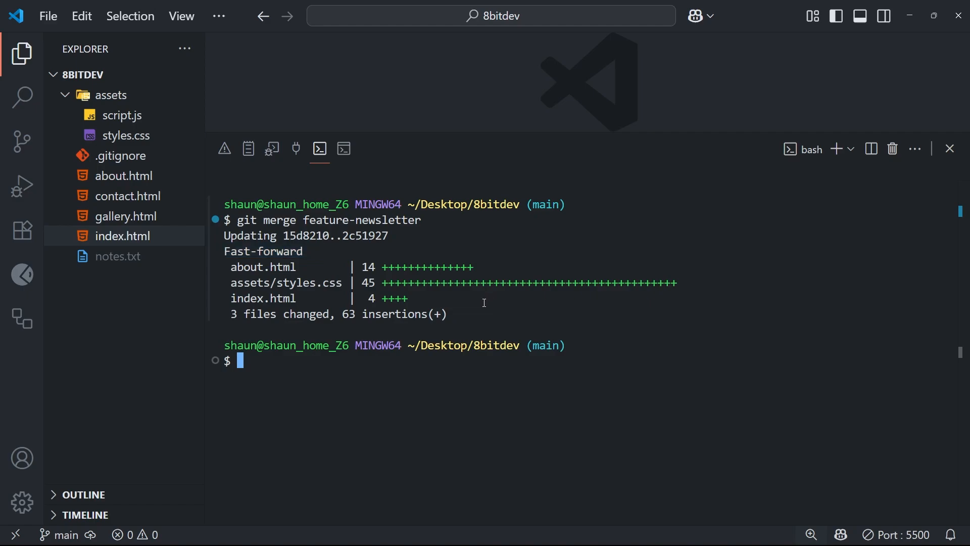
{"action": "left_click_drag", "start_coordinate": [230, 267], "coordinate": [479, 297]}
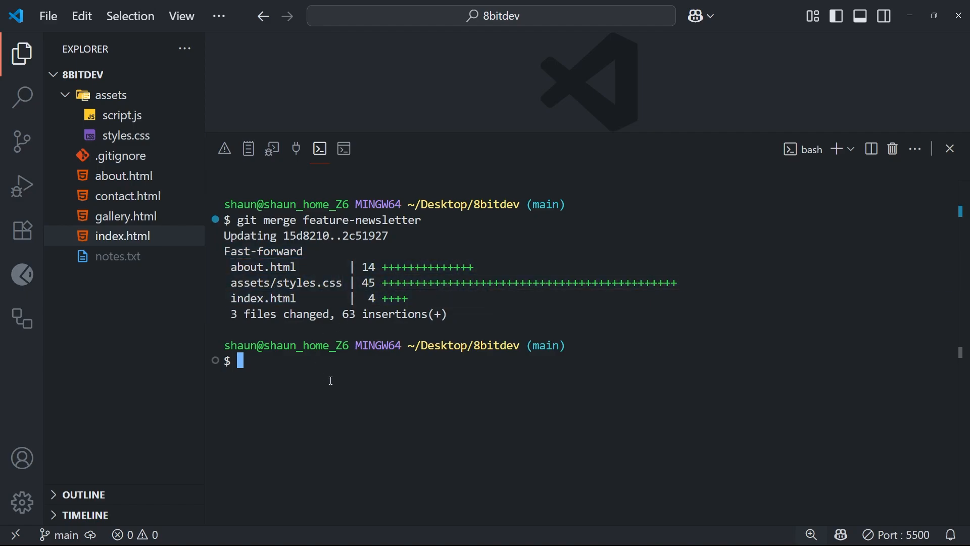
{"action": "mouse_move", "coordinate": [326, 375]}
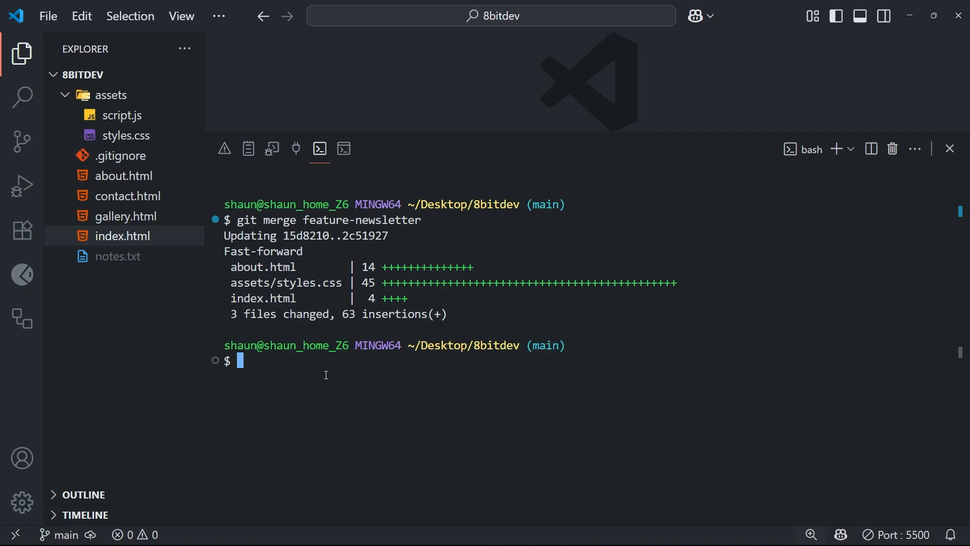
{"action": "mouse_move", "coordinate": [339, 388]}
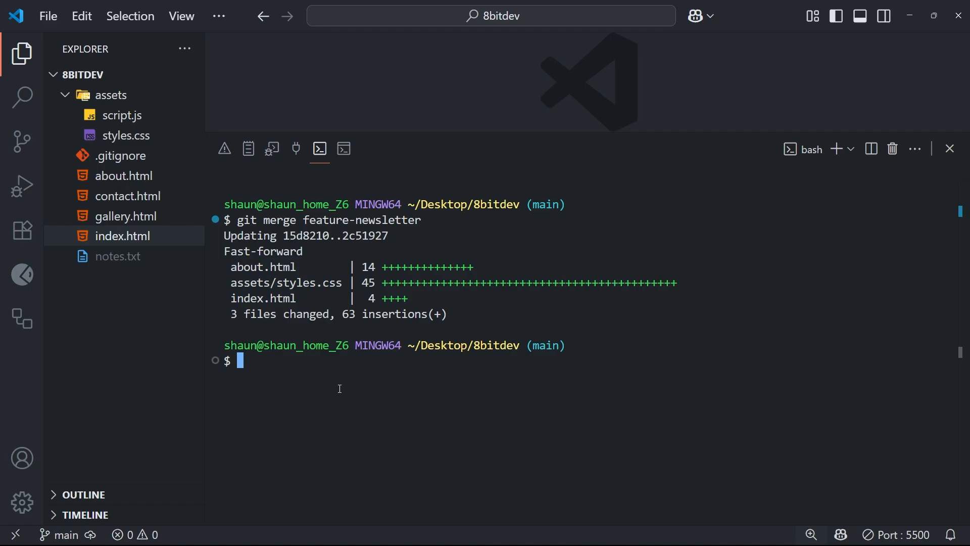
- Run git log --oneline and highlight the shared 'add link to newsletter' commit
{"action": "type", "text": "git log --"}
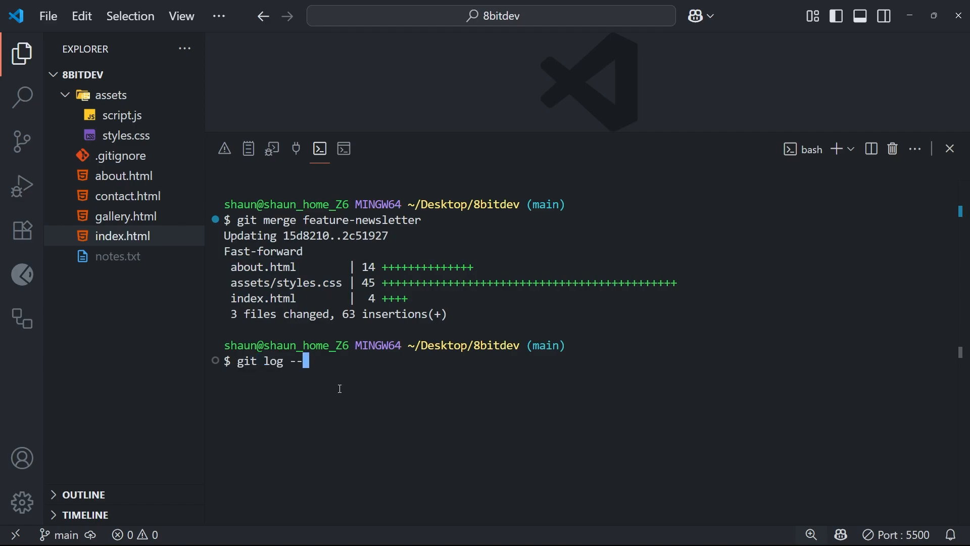
{"action": "type", "text": "oneline"}
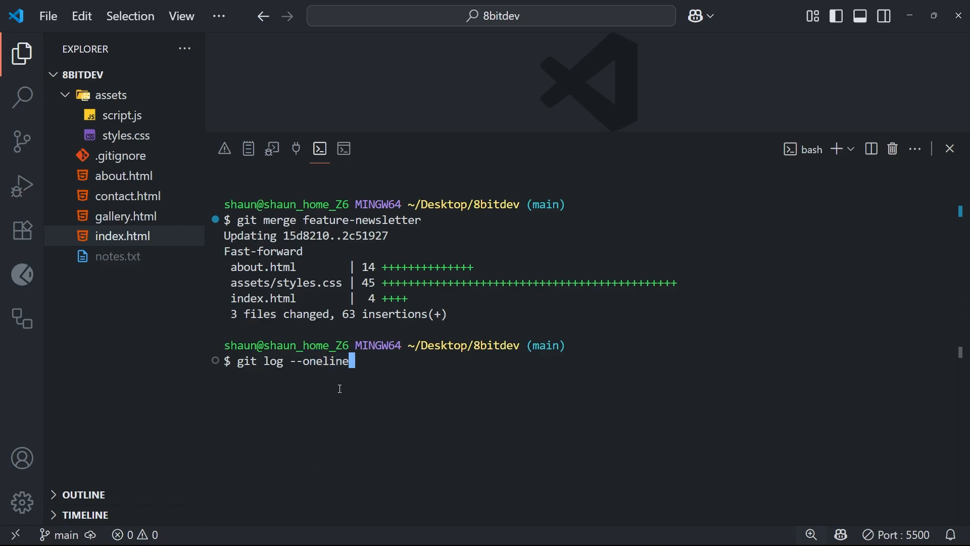
{"action": "key", "text": "Enter"}
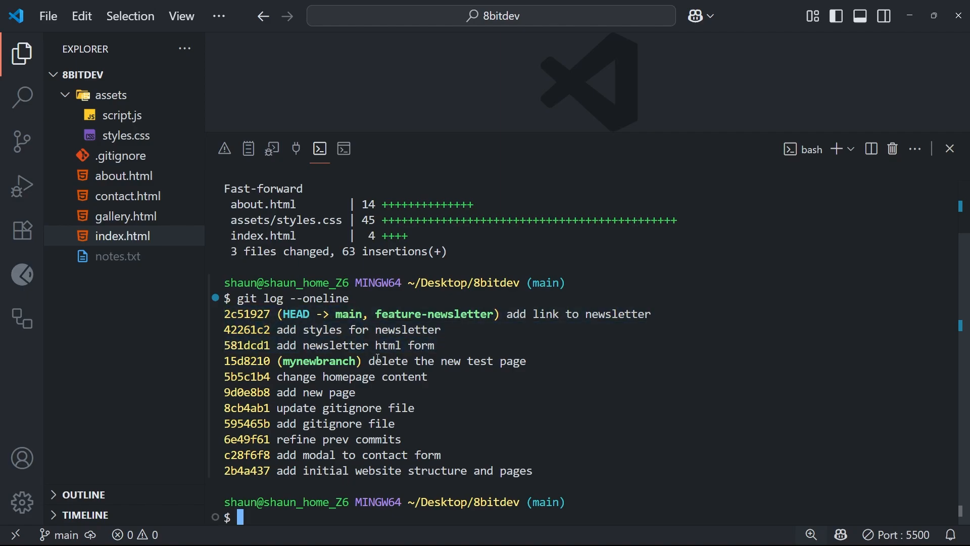
{"action": "left_click_drag", "start_coordinate": [335, 314], "coordinate": [492, 314]}
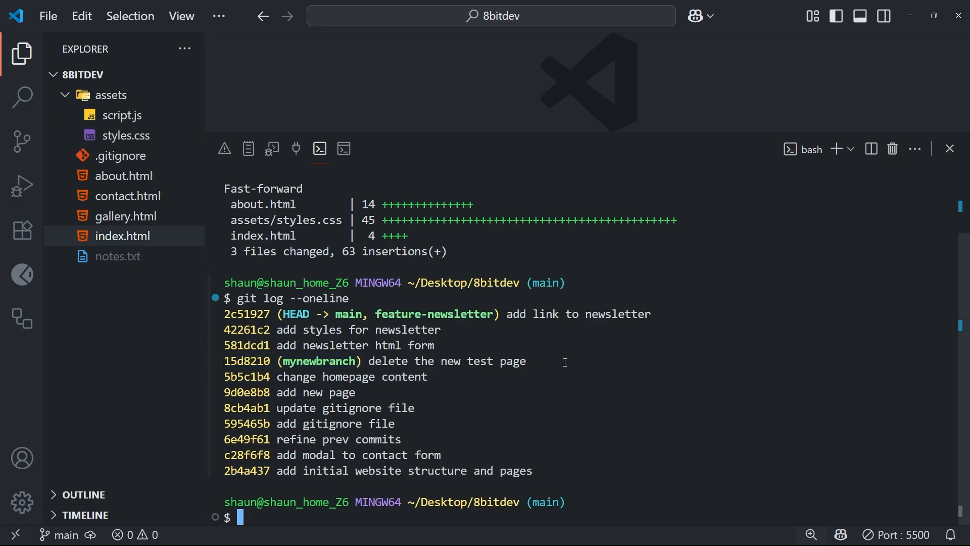
{"action": "double_click", "coordinate": [435, 313]}
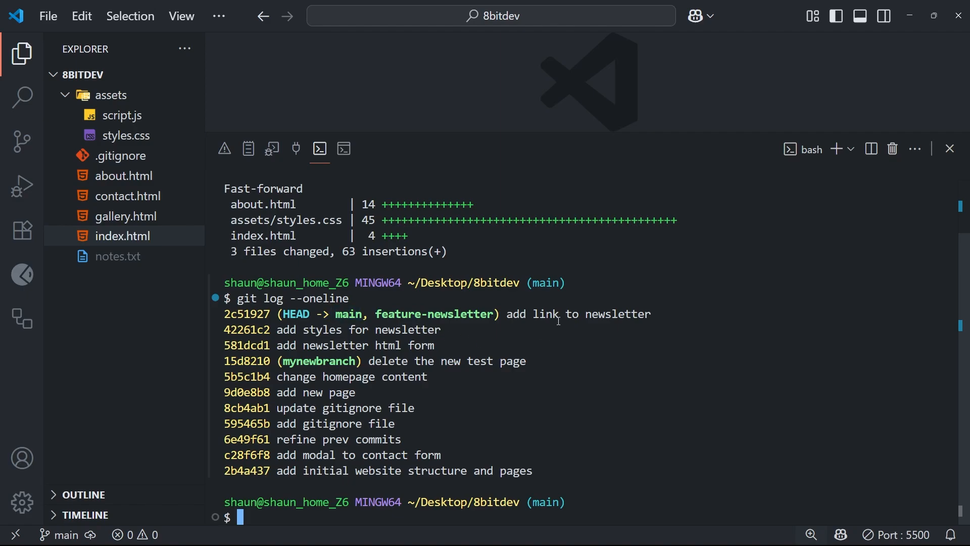
{"action": "mouse_move", "coordinate": [540, 430]}
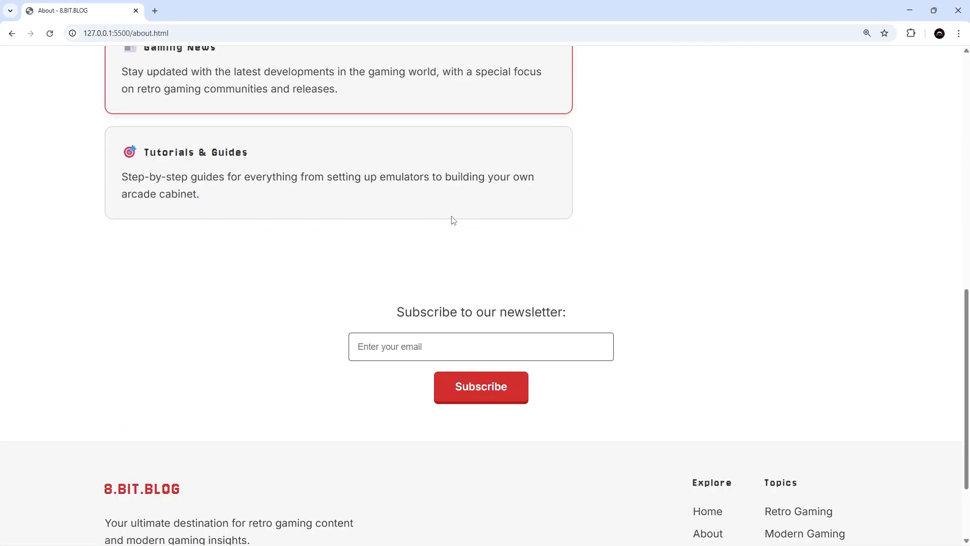
{"action": "scroll", "scroll_direction": "down", "scroll_amount": 3}
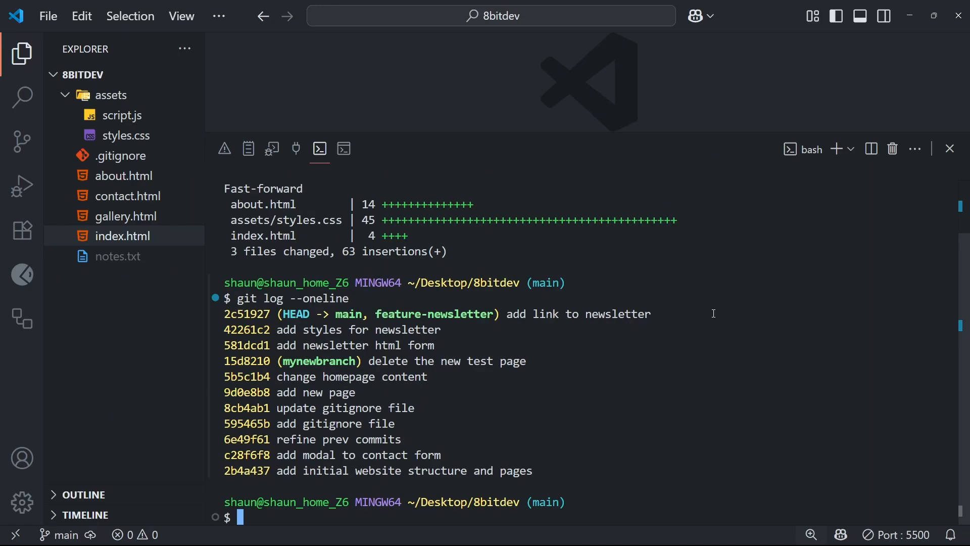
{"action": "mouse_move", "coordinate": [605, 397]}
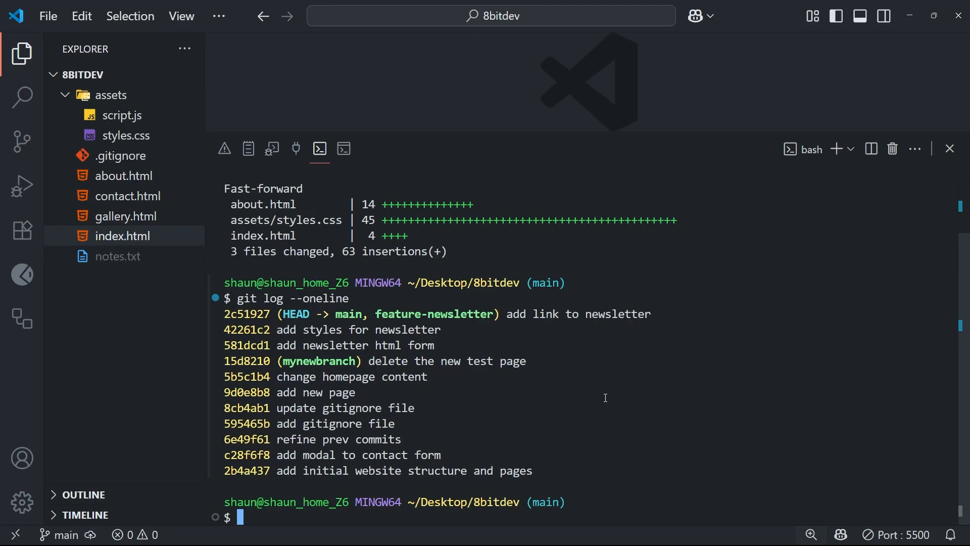
{"action": "mouse_move", "coordinate": [565, 365]}
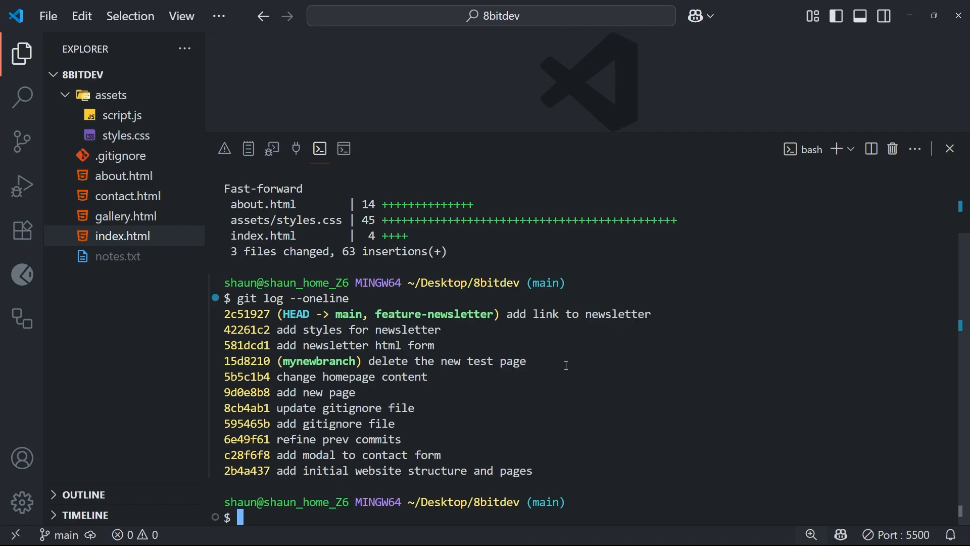
{"action": "mouse_move", "coordinate": [584, 382]}
{"action": "type", "text": "git branch"}
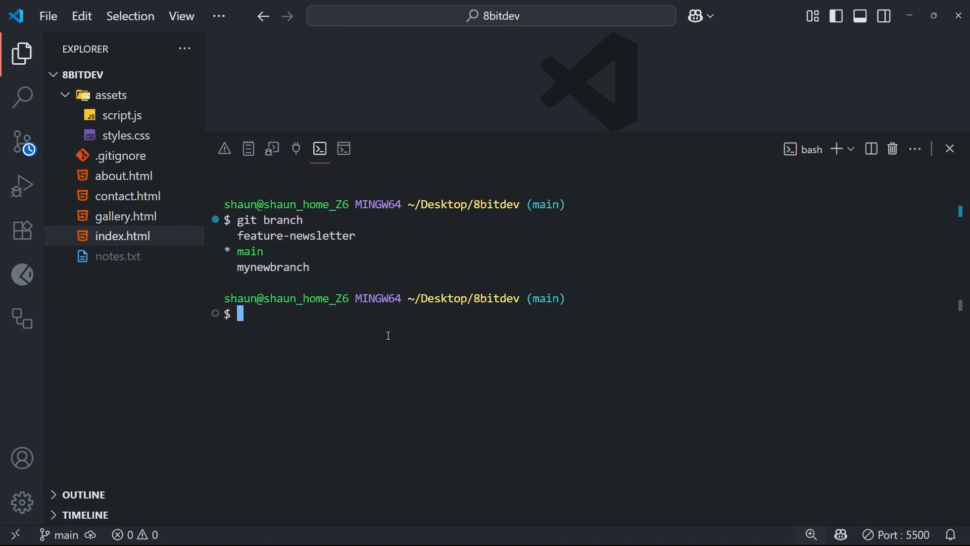
- Select text in the branch list showing main, feature-newsletter and mynewbranch
{"action": "double_click", "coordinate": [295, 235]}
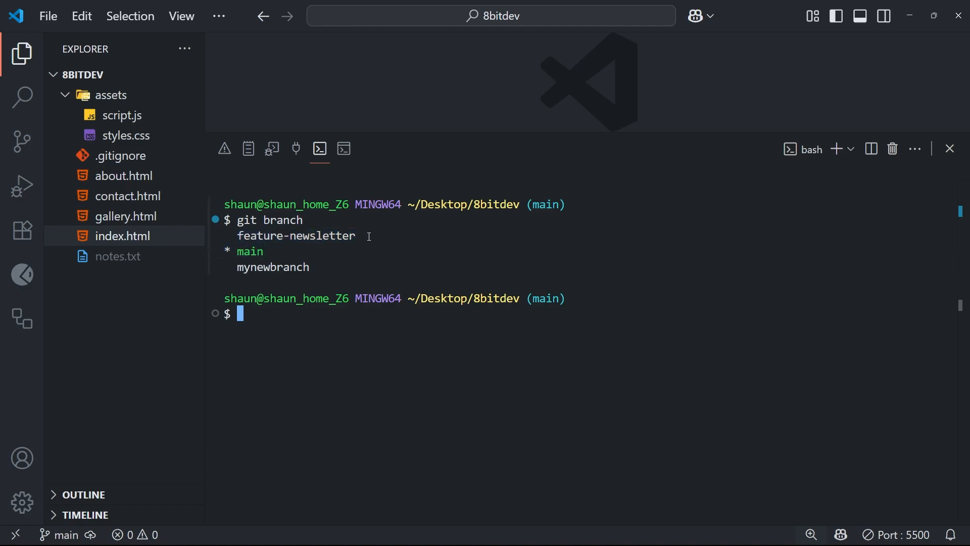
{"action": "mouse_move", "coordinate": [363, 232]}
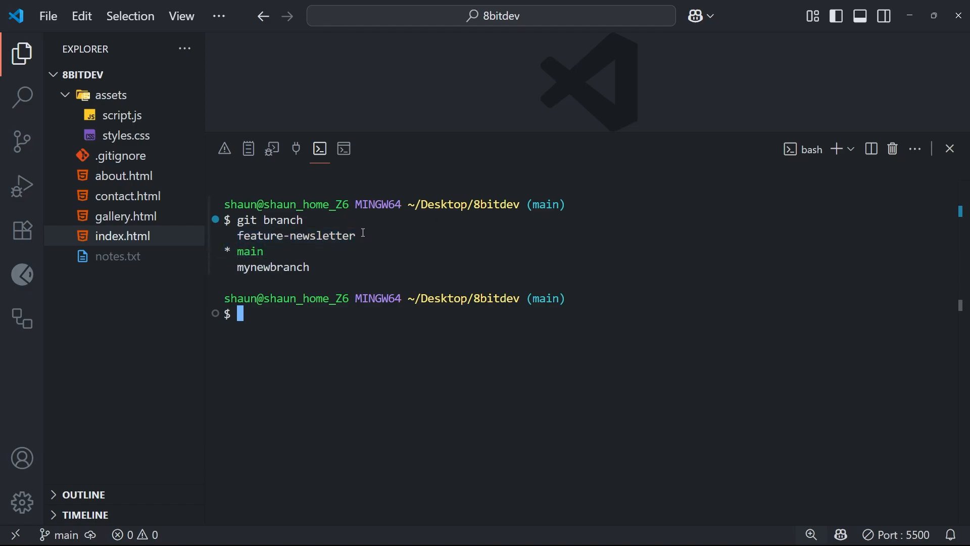
{"action": "double_click", "coordinate": [296, 235]}
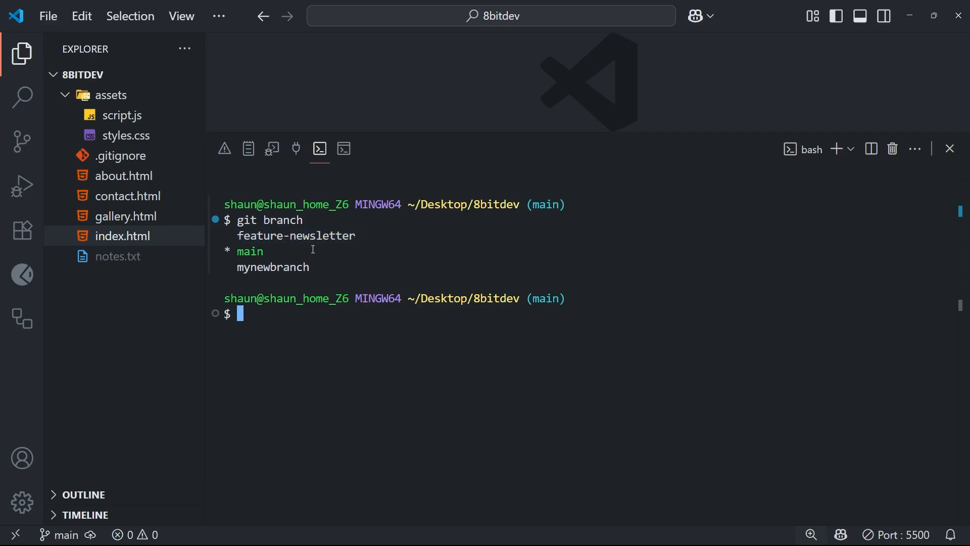
{"action": "mouse_move", "coordinate": [493, 237]}
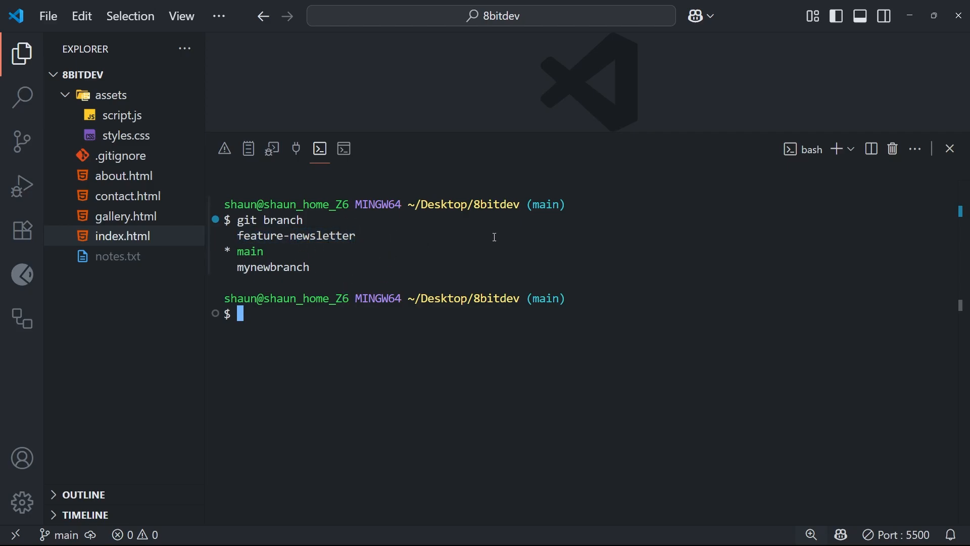